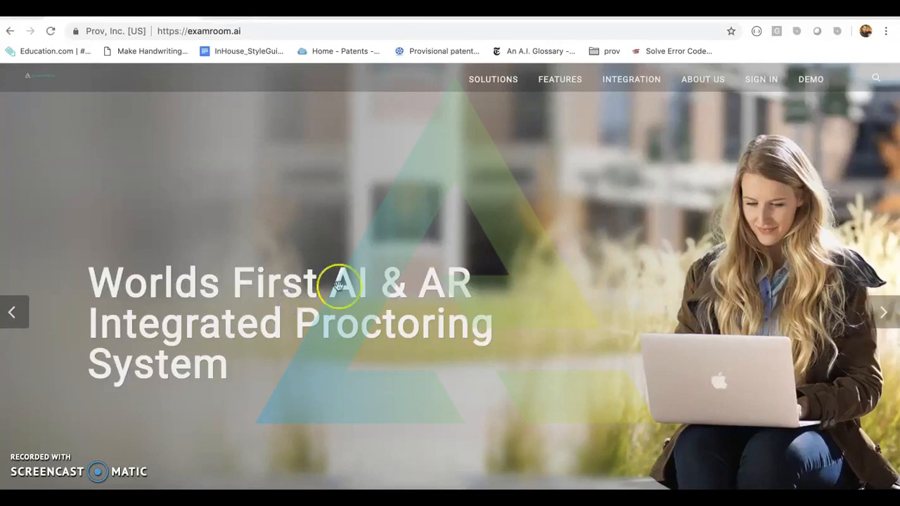
mouse_move(728, 169)
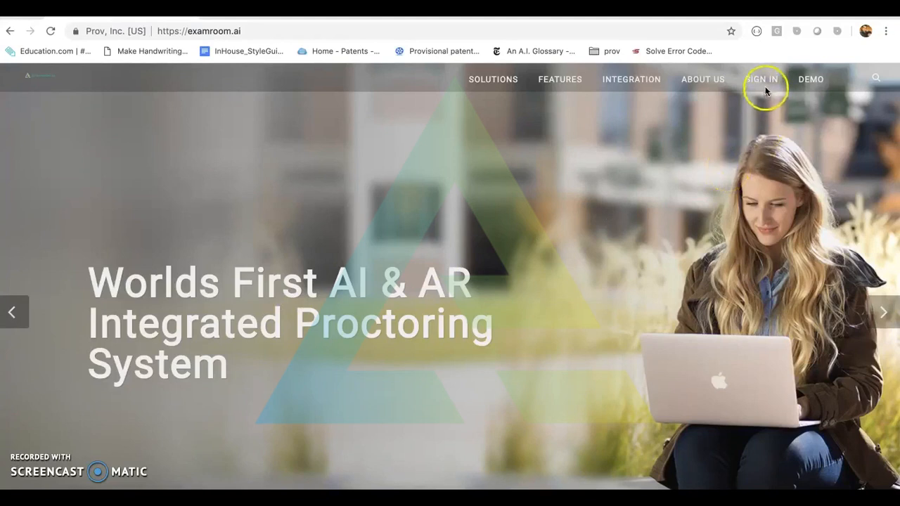
Step: Sign in with email and password and select the Candidate role
left_click(762, 78)
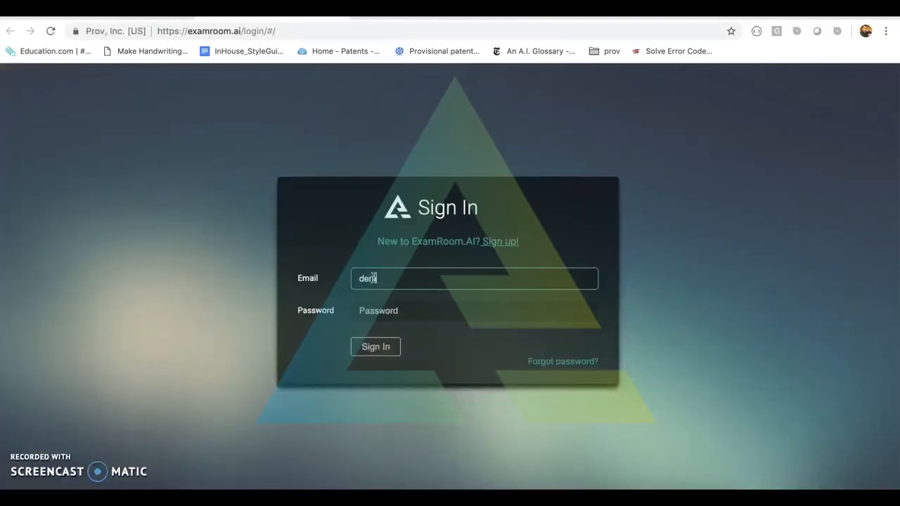
type("••••")
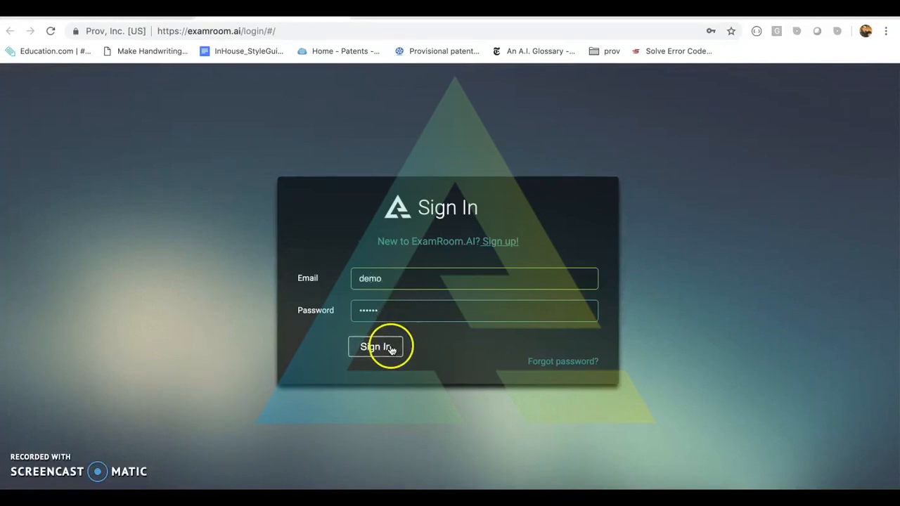
left_click(368, 343)
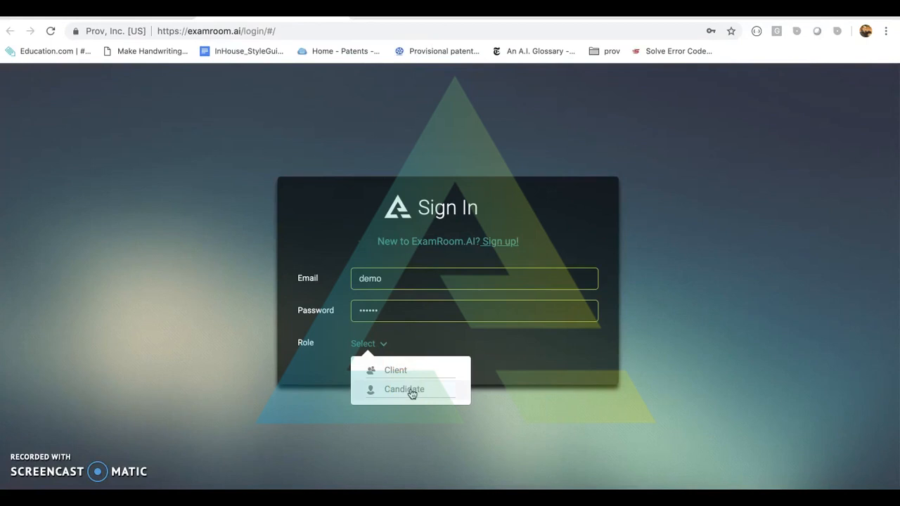
left_click(404, 389)
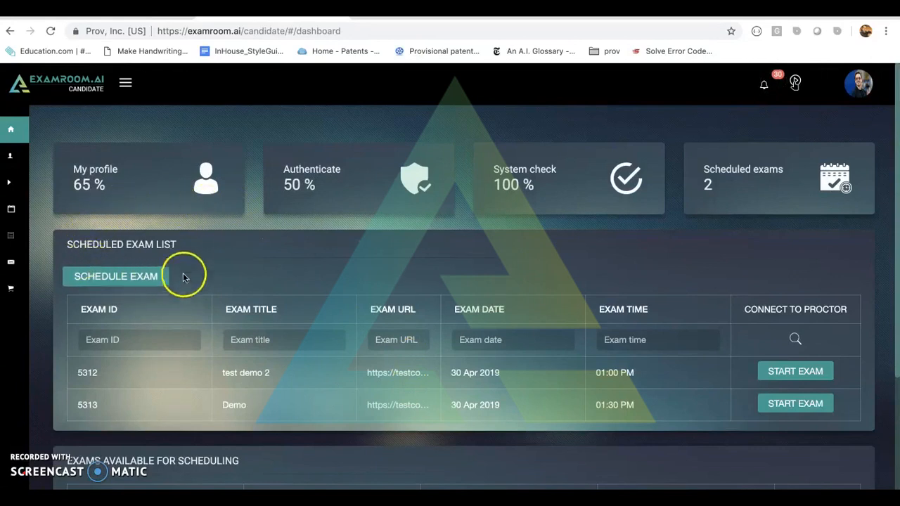
mouse_move(758, 349)
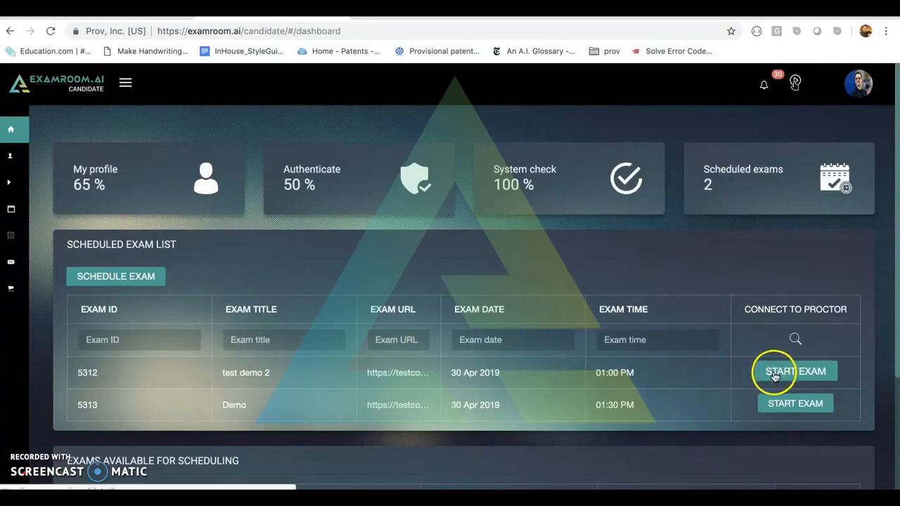
Step: Start scheduled exam 5312, test demo 2, from the candidate dashboard
left_click(795, 371)
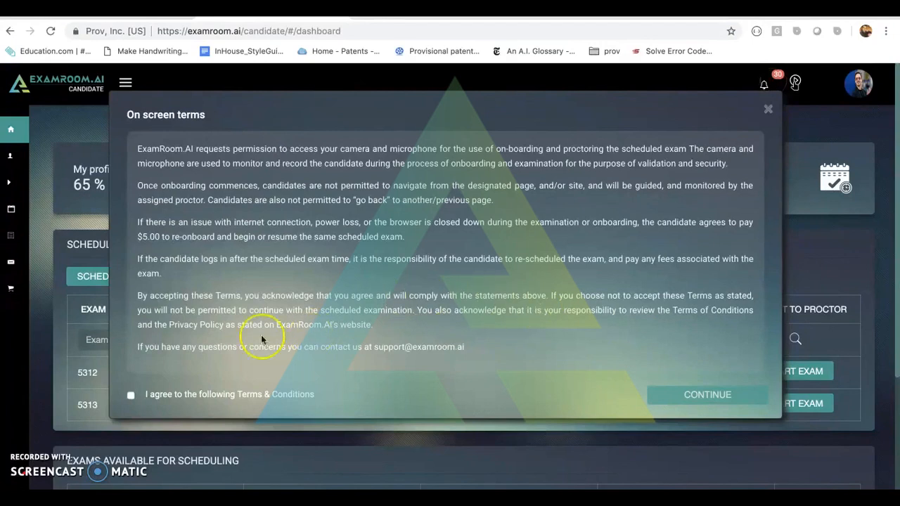
Step: Agree to the Terms & Conditions and continue into onboarding
left_click(131, 394)
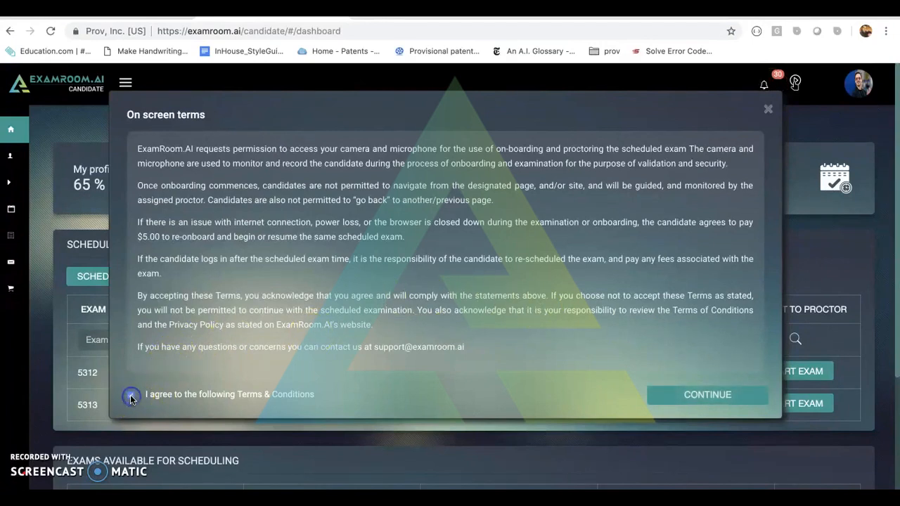
left_click(131, 393)
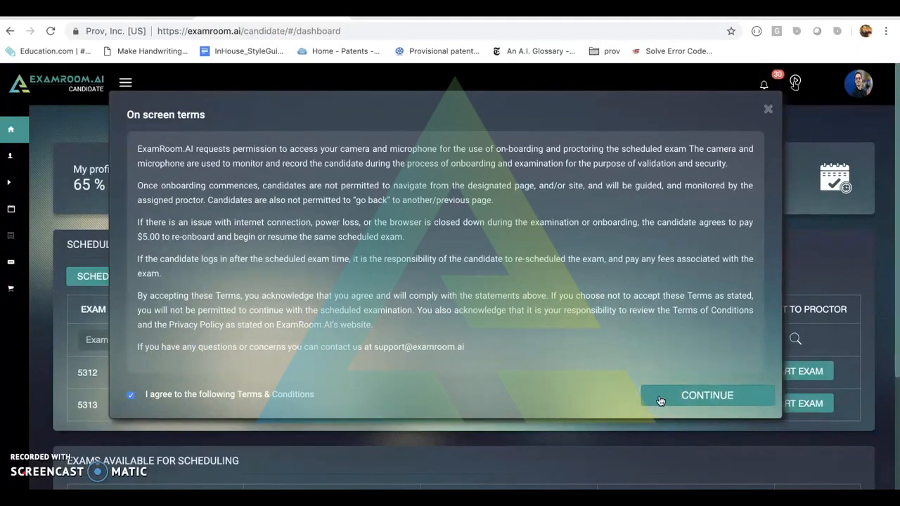
left_click(706, 395)
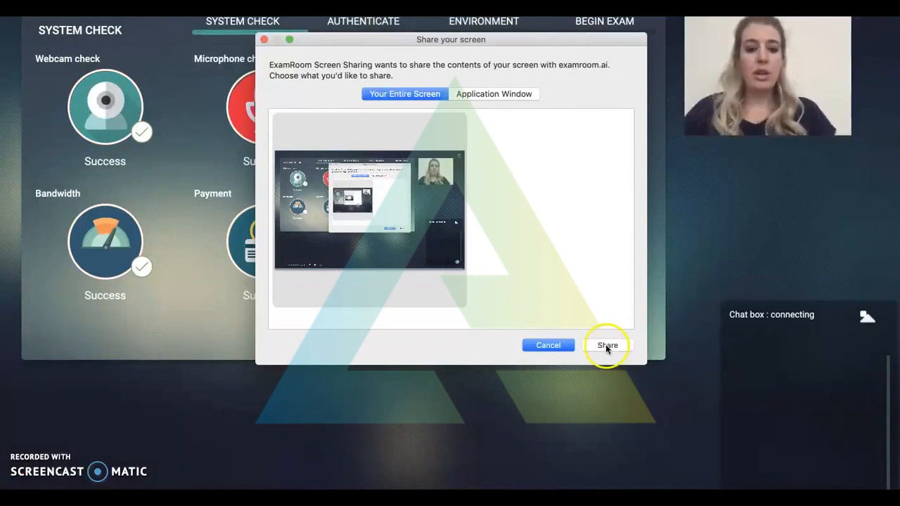
Step: Share the entire screen with the proctoring session
left_click(608, 346)
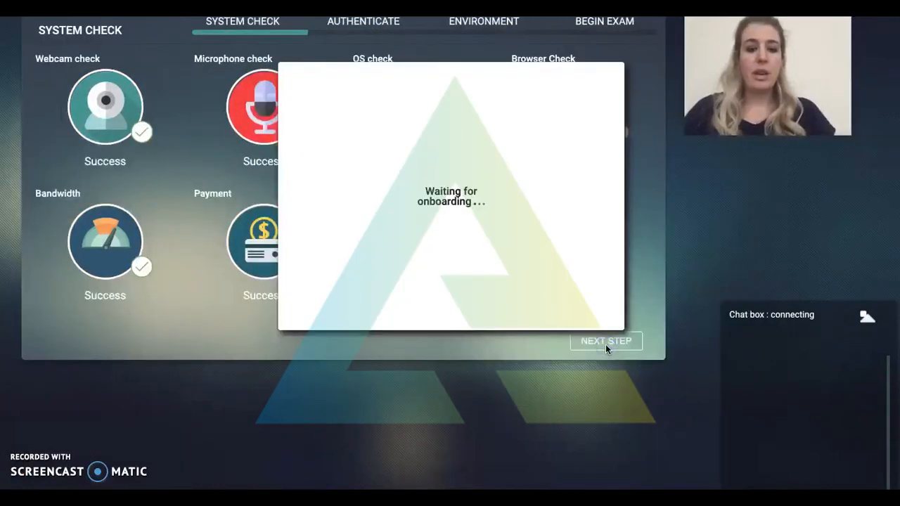
mouse_move(551, 386)
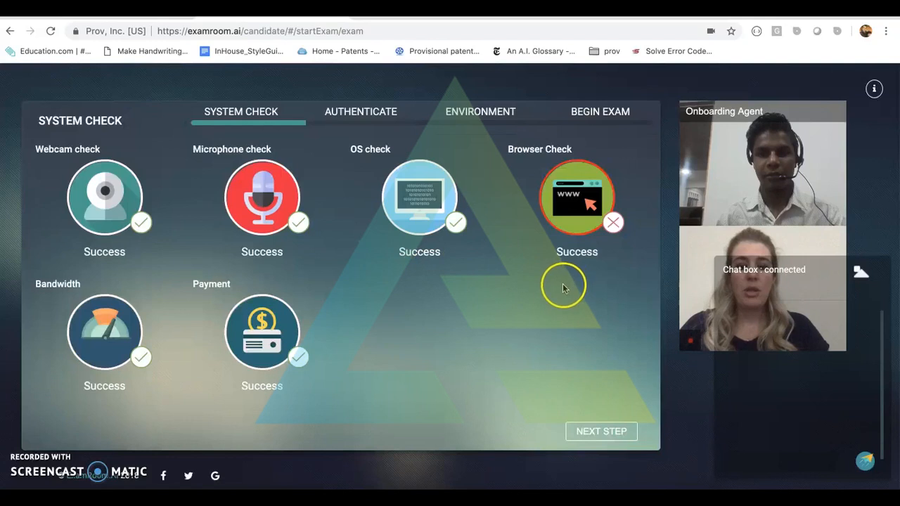
mouse_move(188, 345)
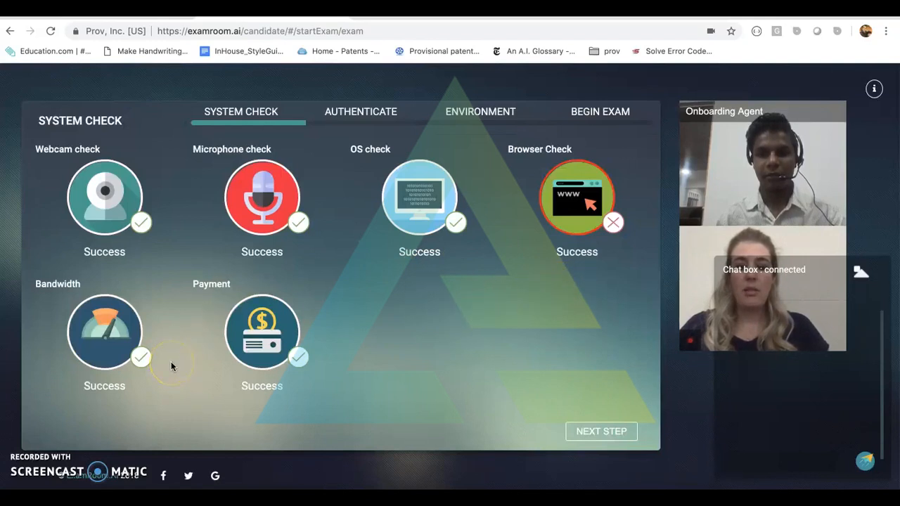
mouse_move(304, 380)
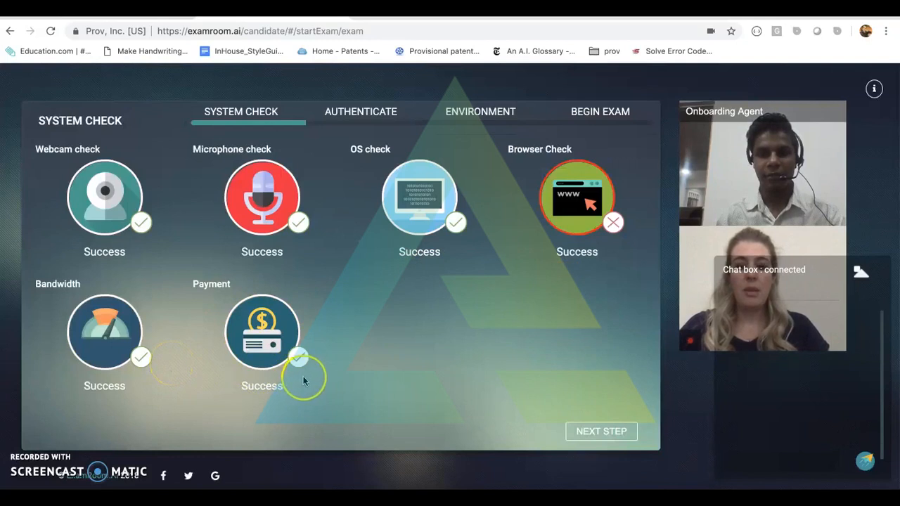
mouse_move(419, 368)
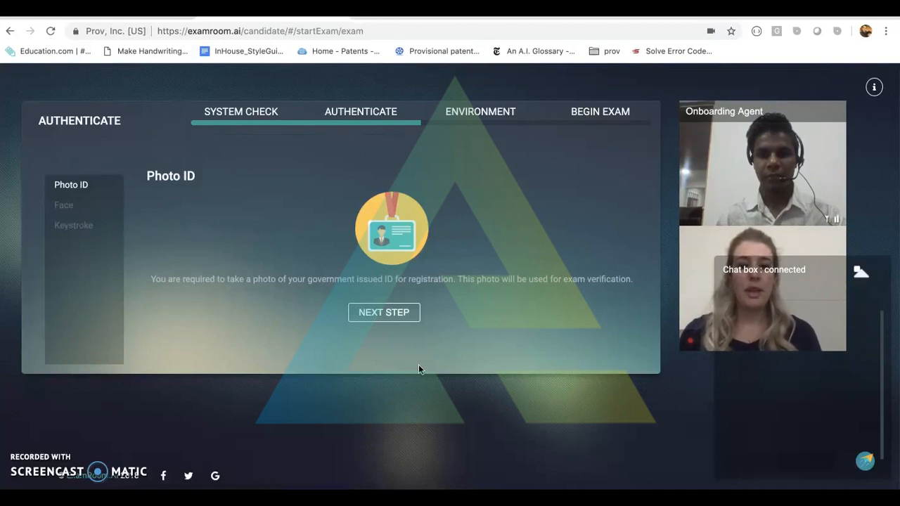
Step: Finish the Photo ID step and advance to the face scan
left_click(384, 312)
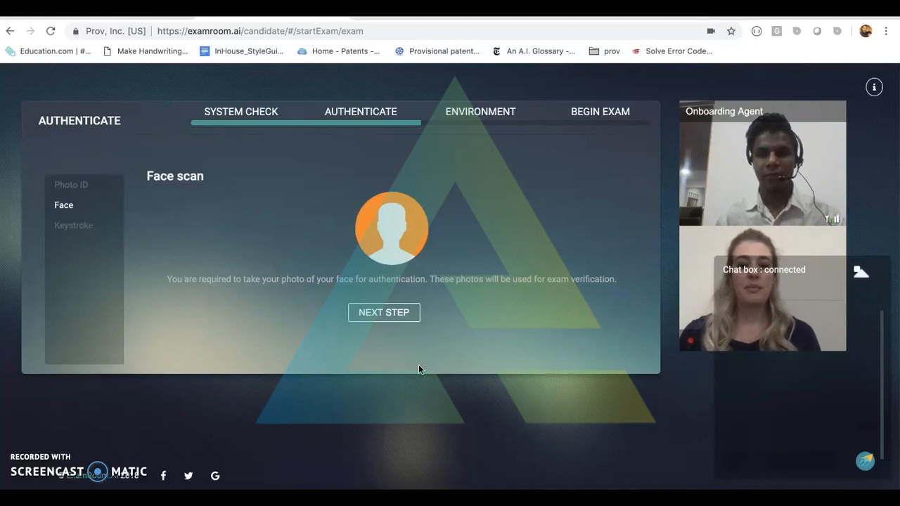
Step: Finish the face scan and advance to the Environment stage
left_click(384, 312)
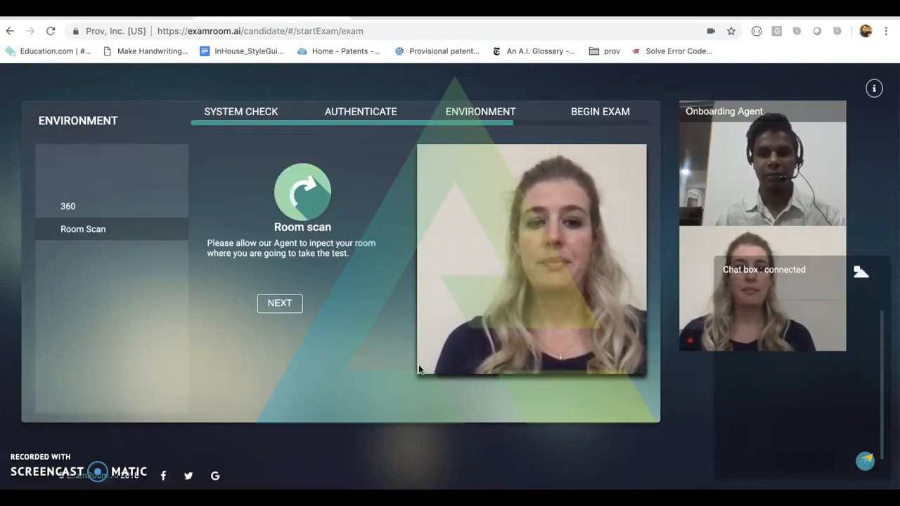
Step: Finish the room scan and reach the Begin Exam terms
left_click(278, 303)
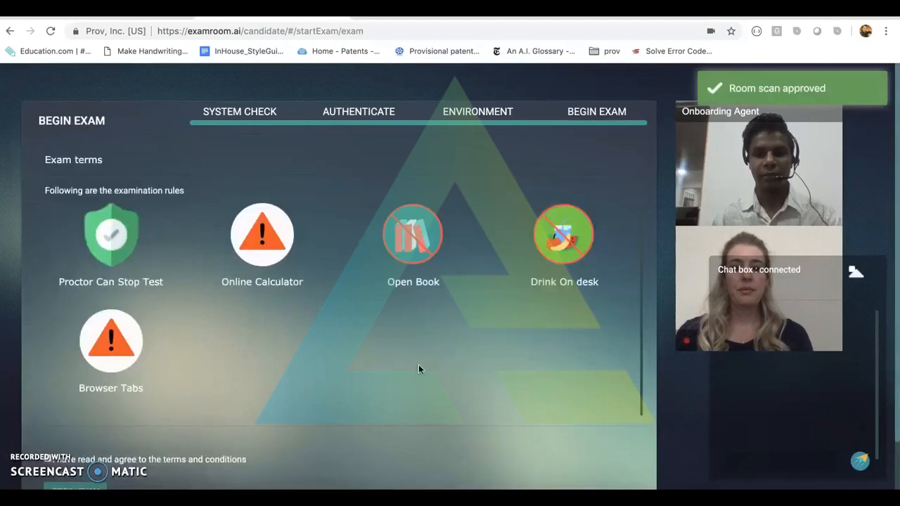
Step: Agree to the examination rules and begin the exam
scroll("down", 3)
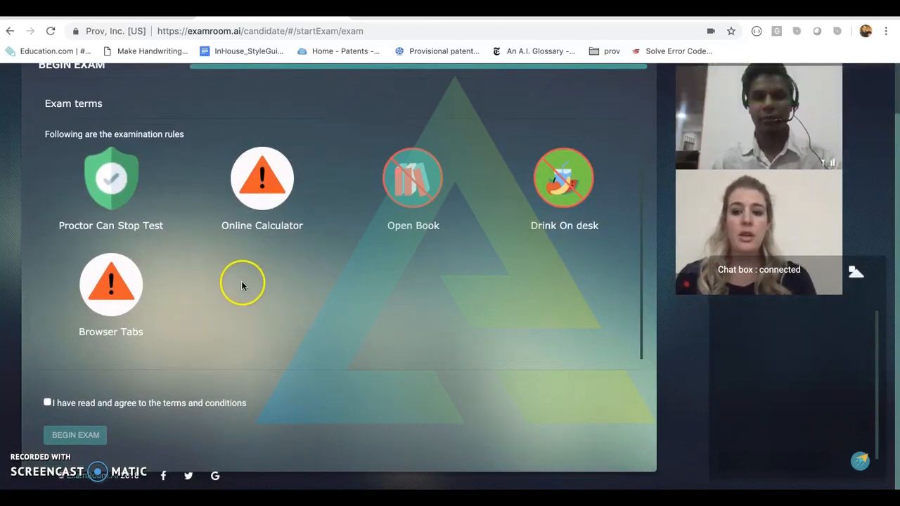
mouse_move(174, 259)
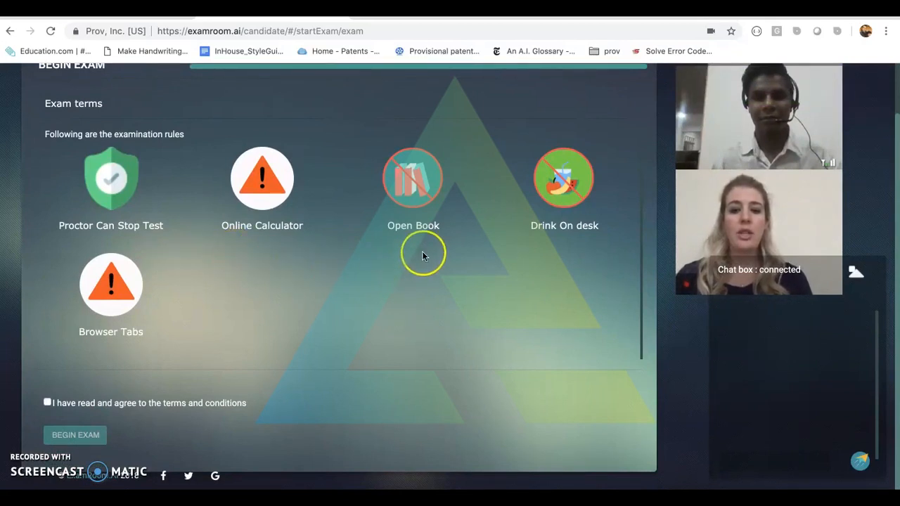
mouse_move(556, 252)
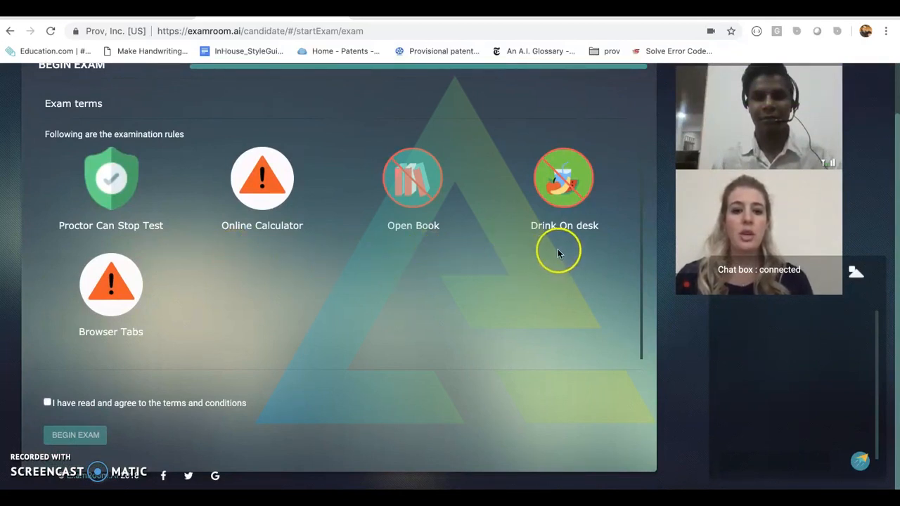
mouse_move(199, 302)
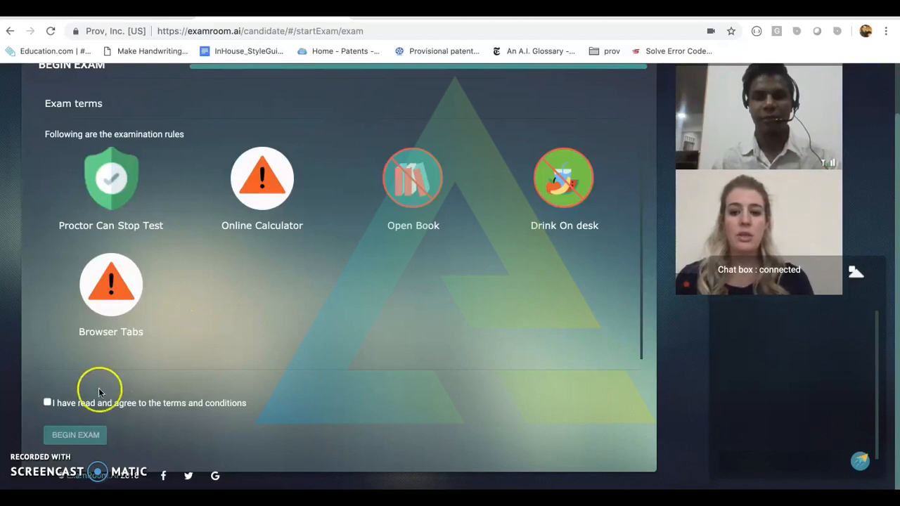
left_click(48, 402)
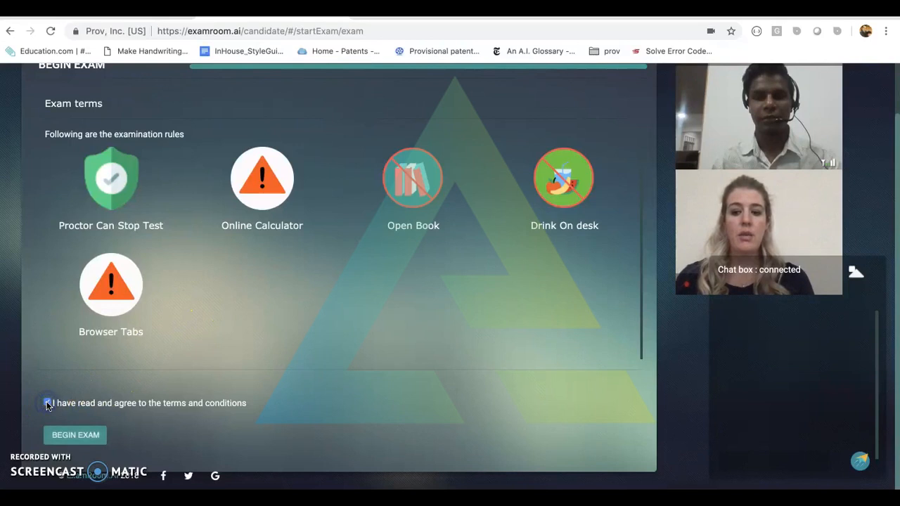
left_click(48, 402)
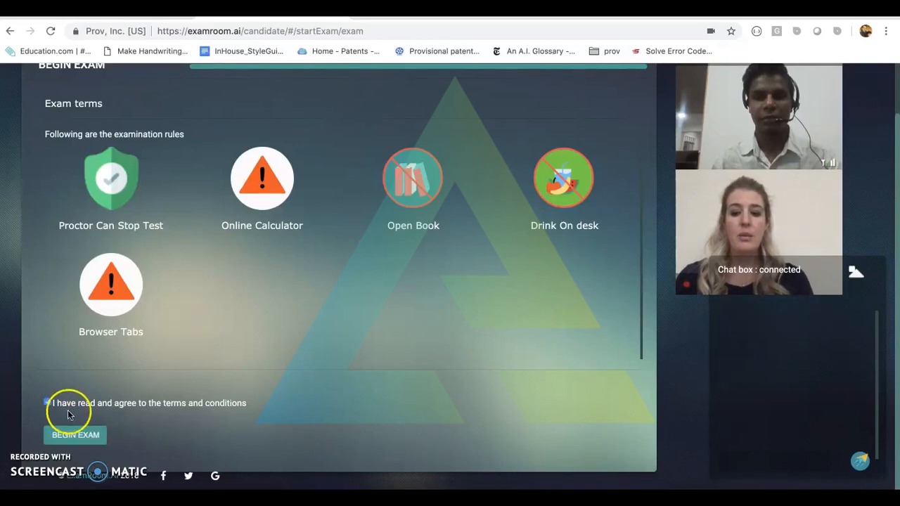
left_click(48, 402)
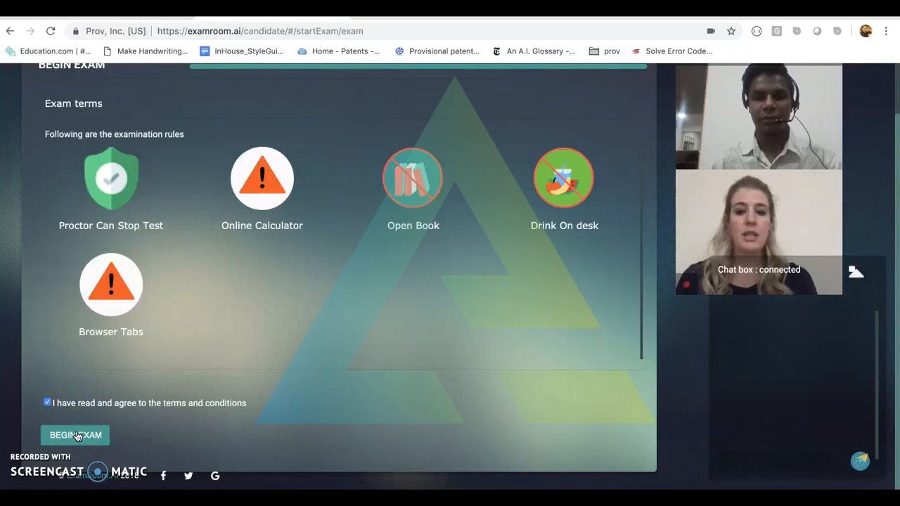
left_click(76, 434)
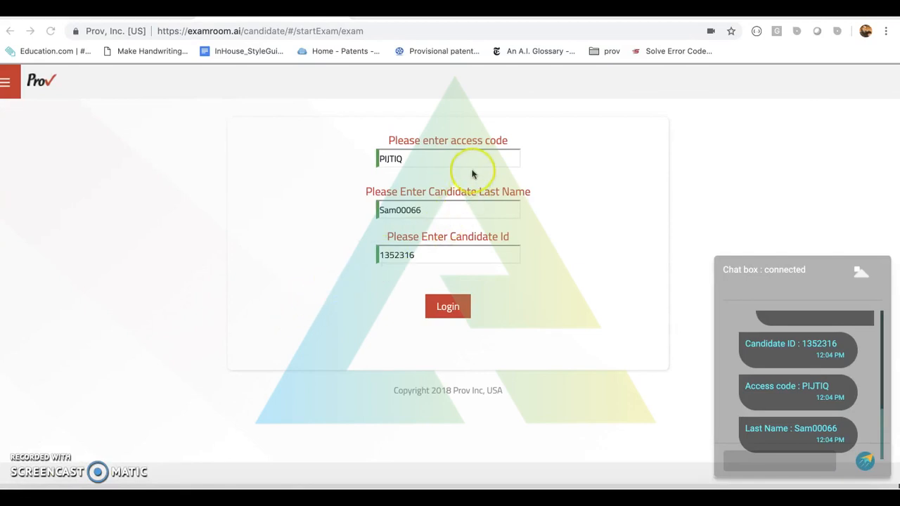
mouse_move(529, 229)
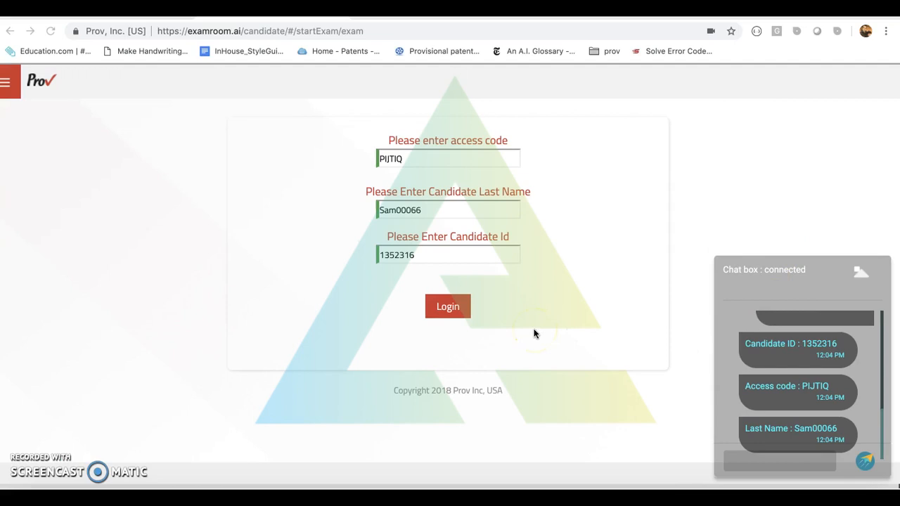
mouse_move(534, 330)
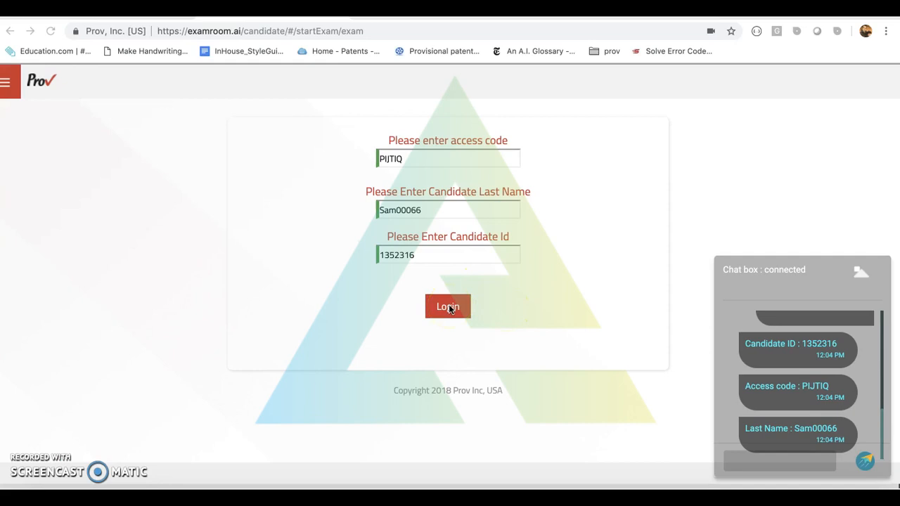
mouse_move(28, 462)
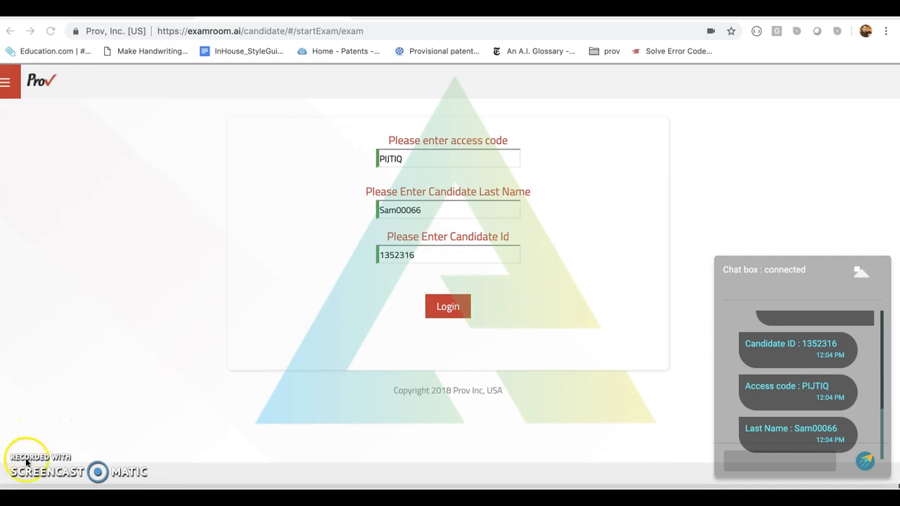
mouse_move(248, 378)
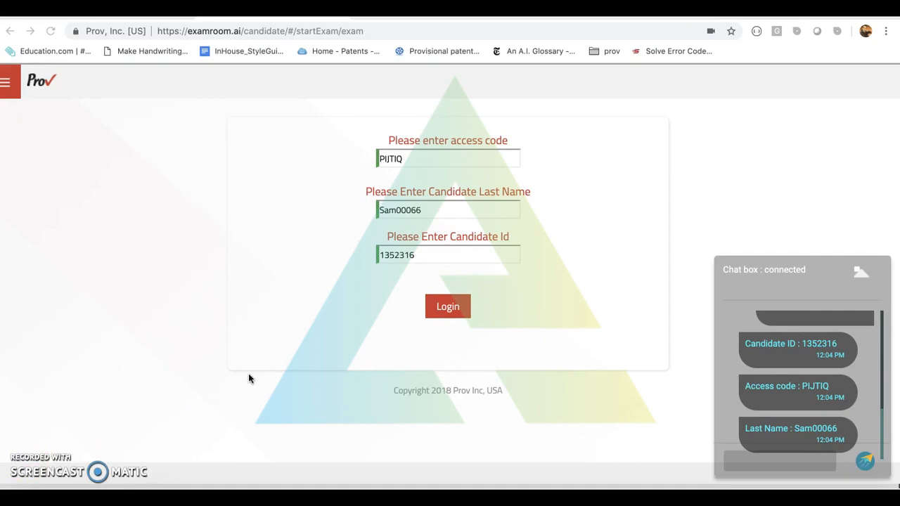